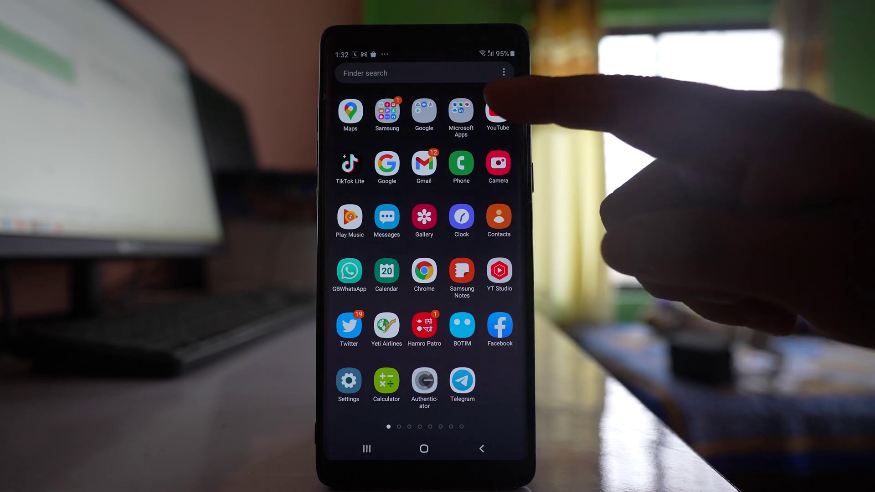
Launch YouTube and view the accounts signed in through the profile avatar.
click(498, 109)
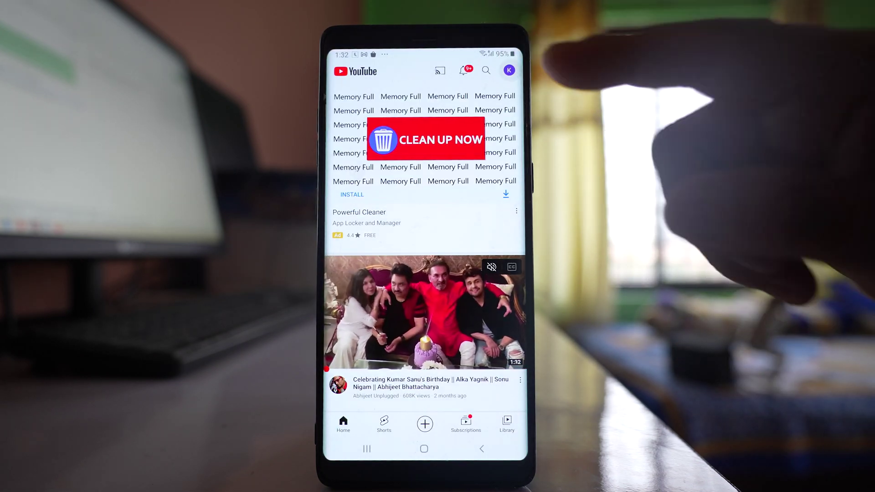
click(509, 70)
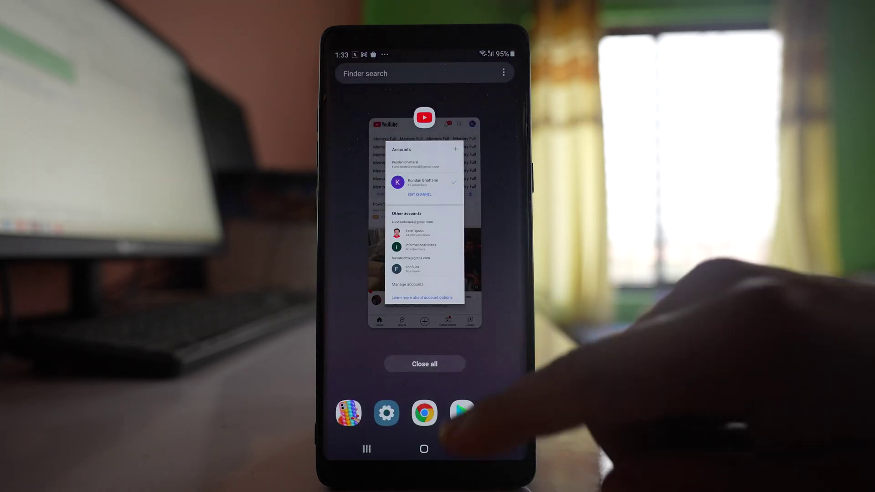
Open Settings and scroll the installed apps list down to the Google entries.
click(424, 449)
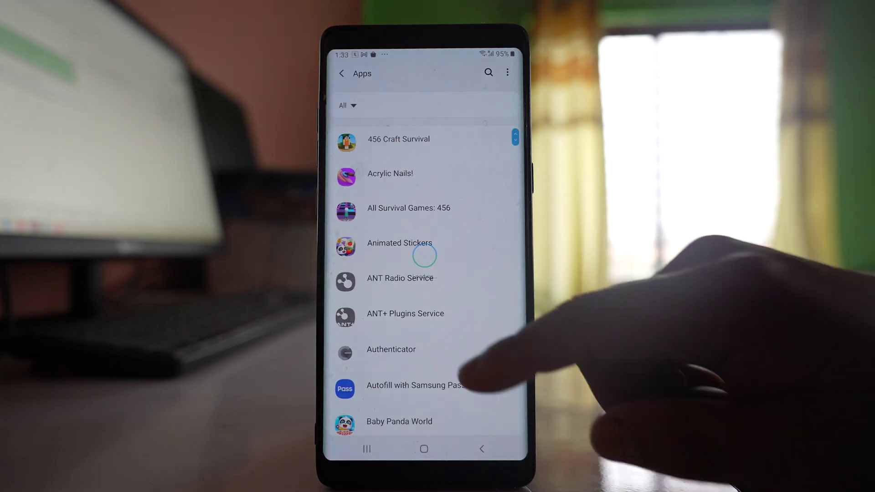
scroll(down, 3)
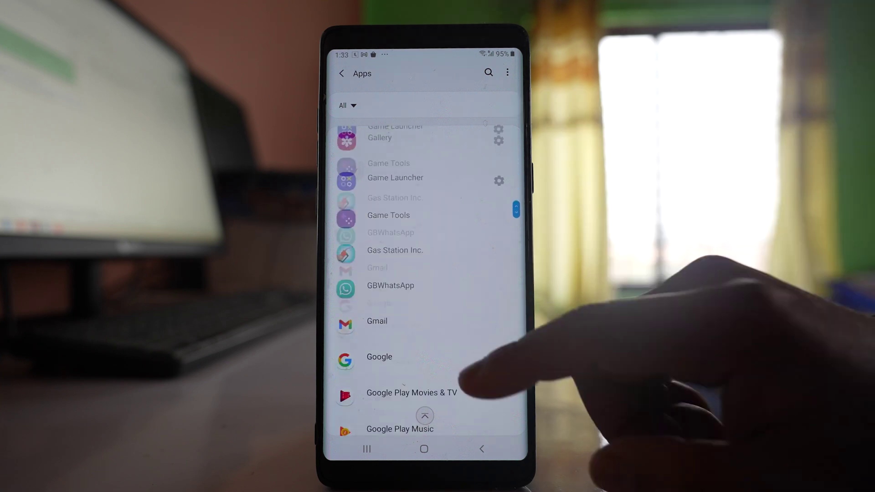